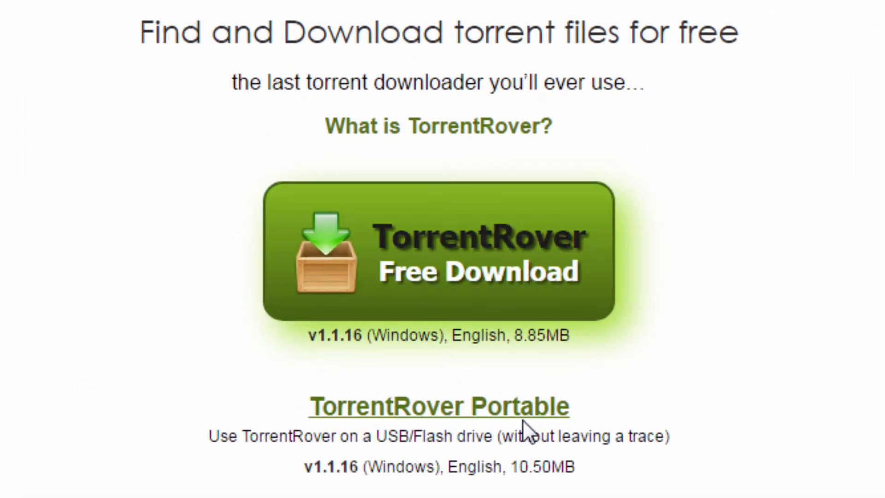
pyautogui.moveTo(531, 421)
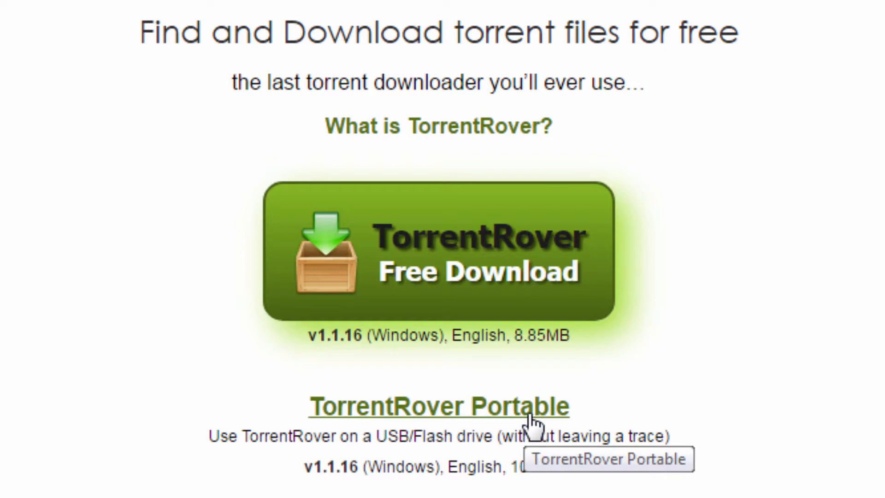
pyautogui.moveTo(518, 277)
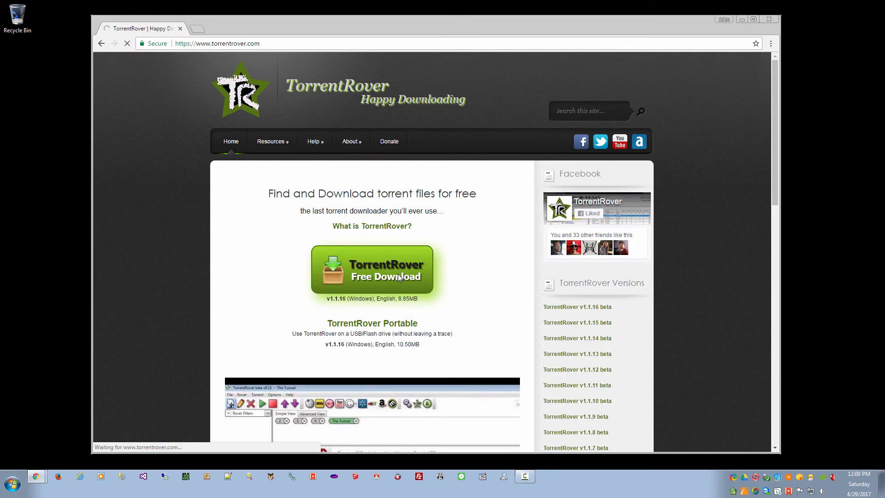
# Download the TorrentRover installer and keep it despite Chrome's harmful-file warning
pyautogui.click(371, 269)
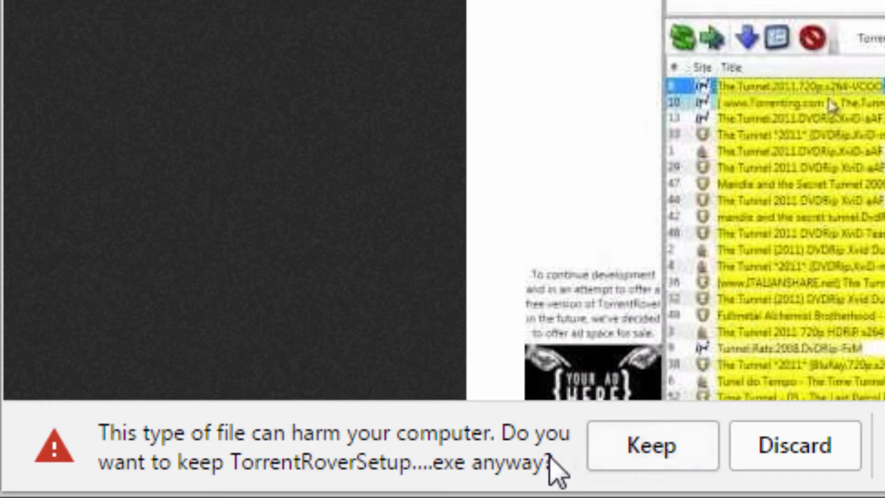
pyautogui.moveTo(674, 472)
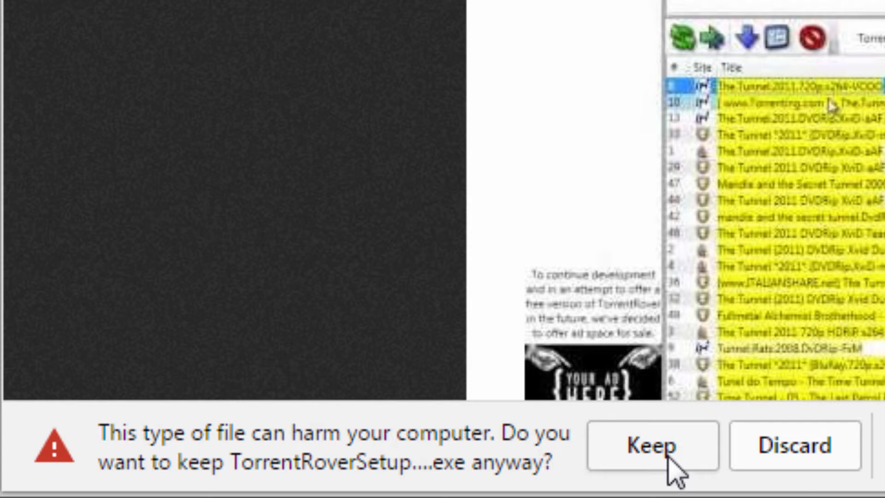
pyautogui.click(652, 446)
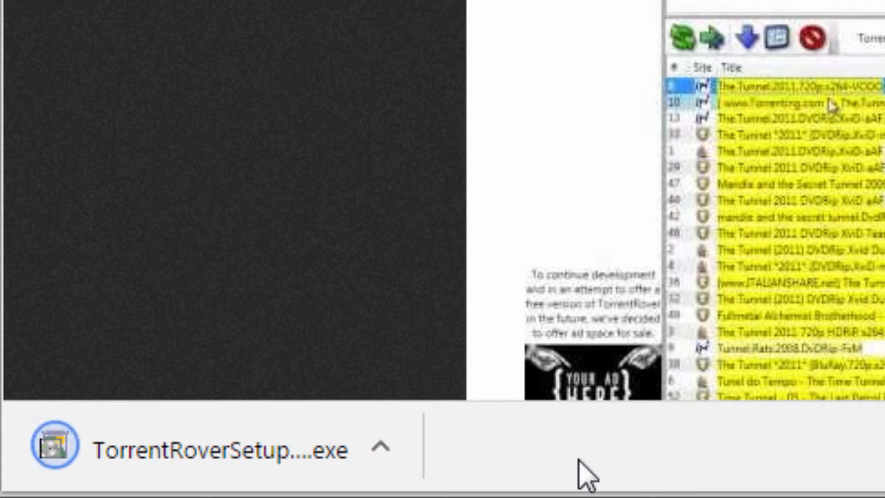
pyautogui.moveTo(237, 457)
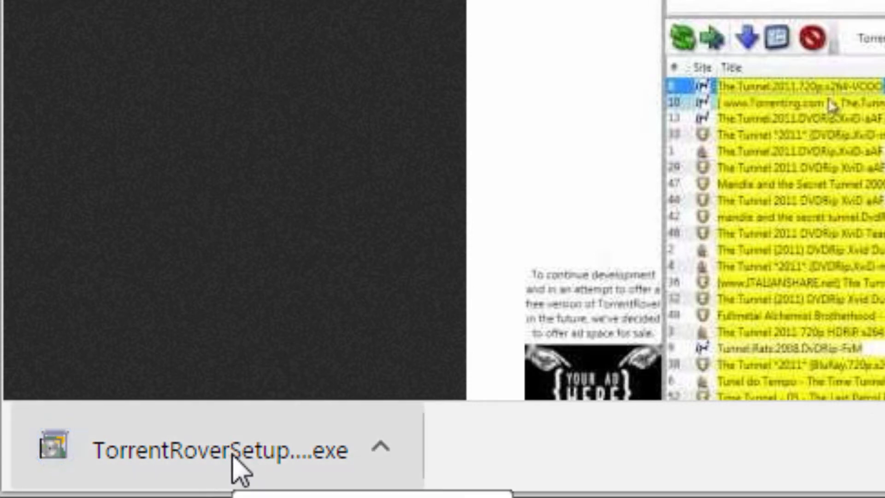
# Run the downloaded TorrentRover setup and accept the license agreement
pyautogui.click(198, 448)
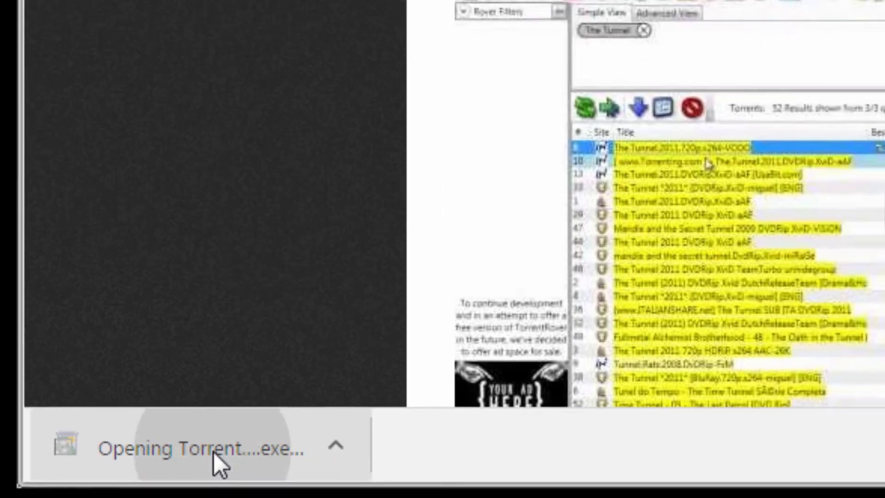
pyautogui.click(199, 448)
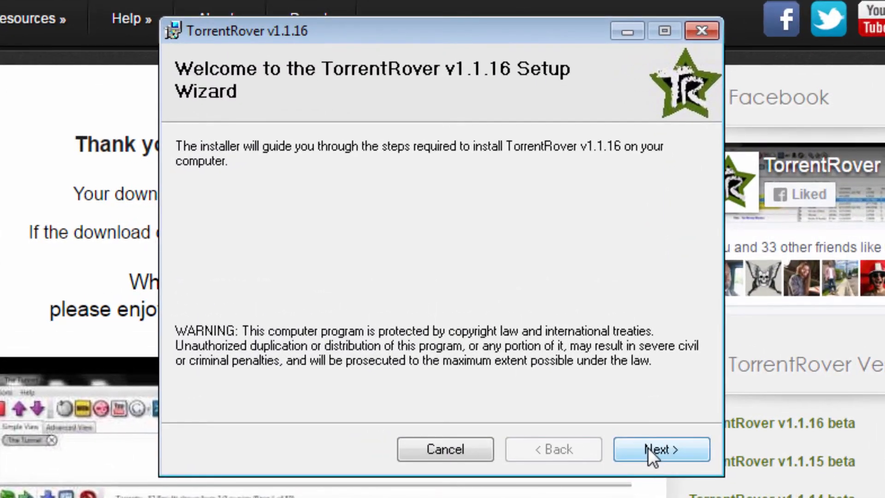
pyautogui.click(661, 449)
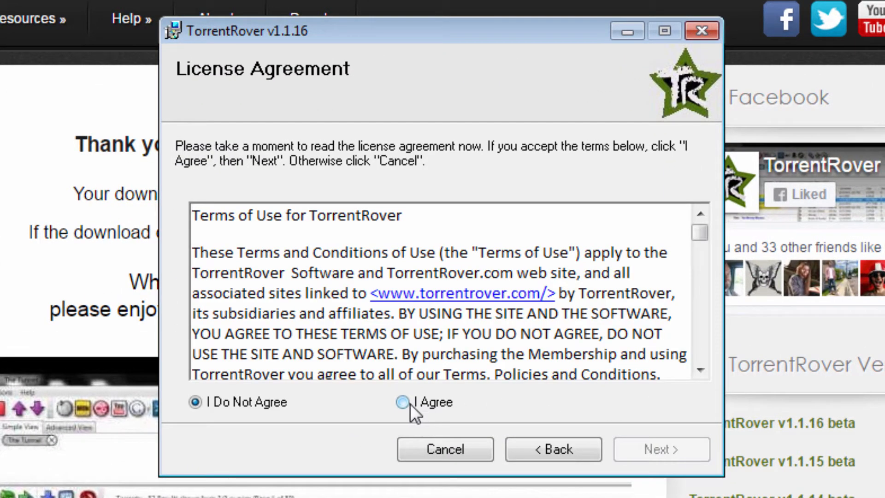
pyautogui.click(661, 450)
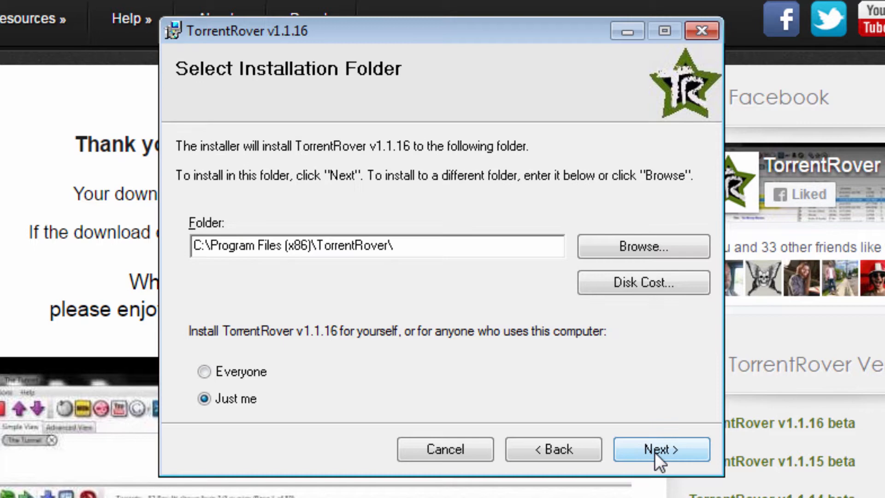
pyautogui.moveTo(432, 269)
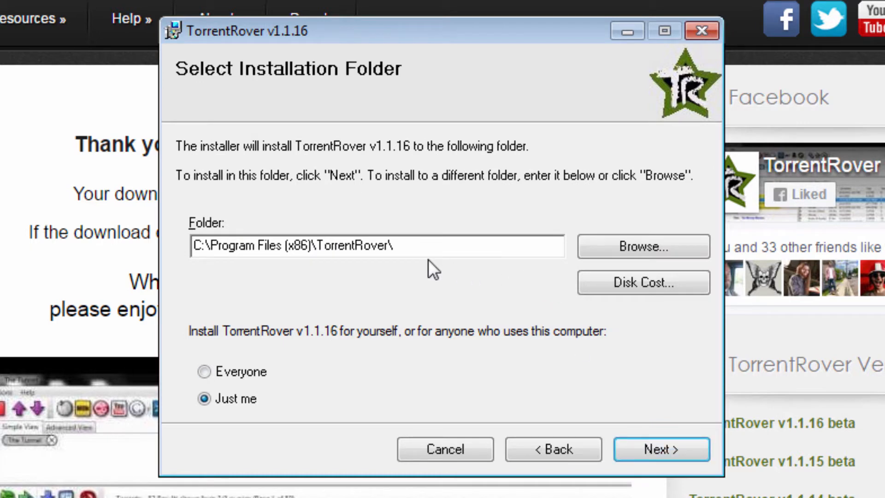
pyautogui.moveTo(361, 408)
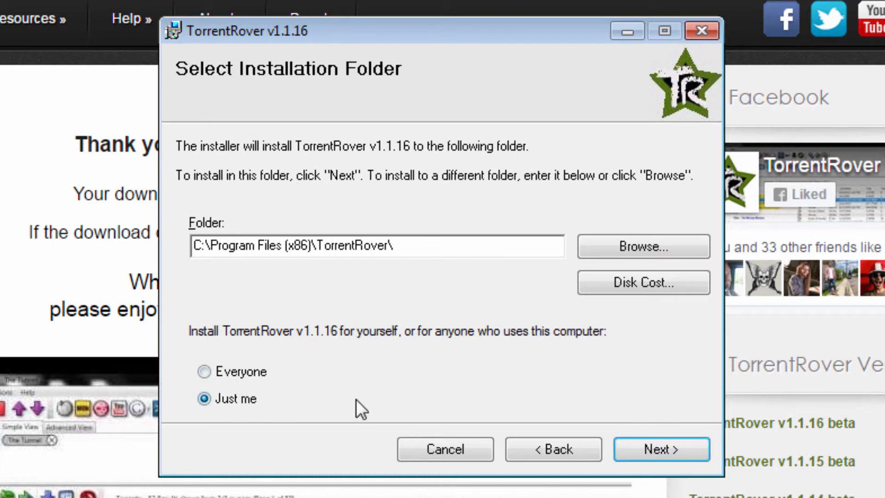
# Install TorrentRover v1.1.16 to the default Program Files folder and close the installer
pyautogui.click(661, 449)
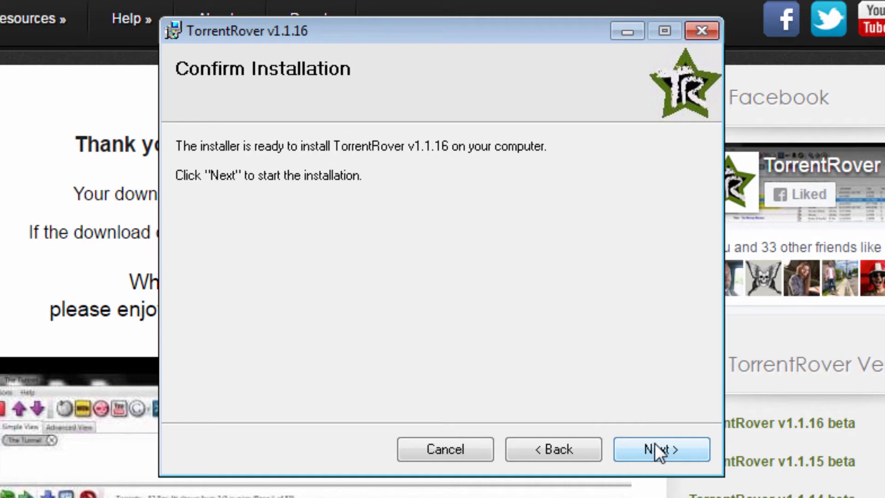
pyautogui.click(662, 450)
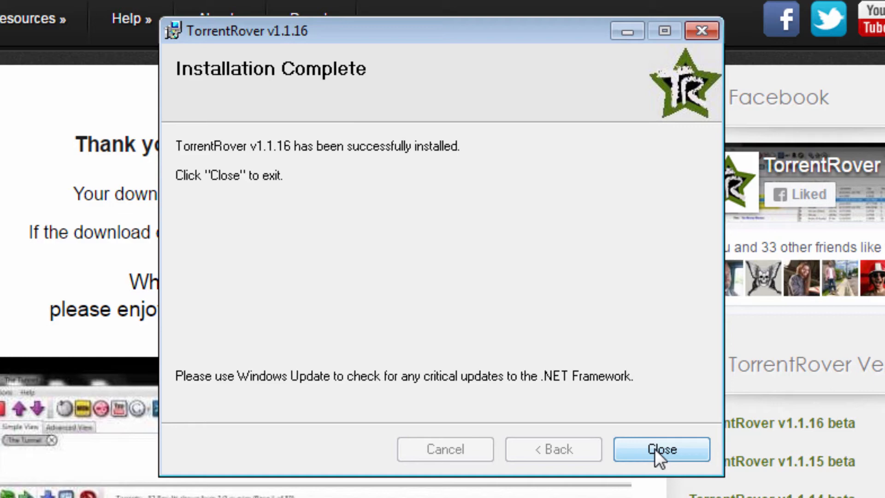
pyautogui.click(659, 450)
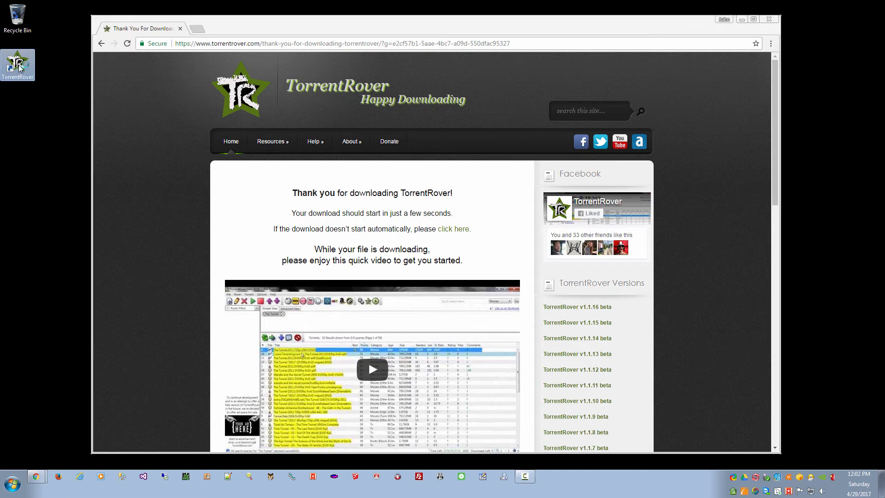
# Launch TorrentRover v1.1.16 from its desktop shortcut
pyautogui.doubleClick(18, 65)
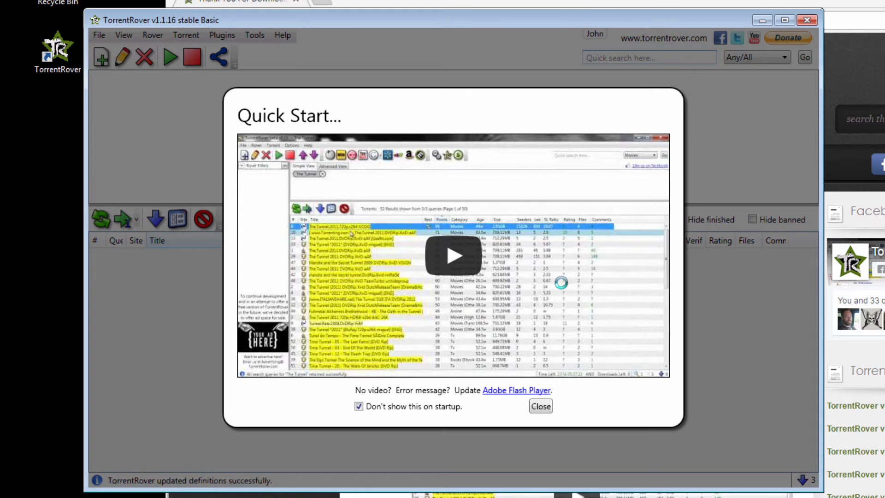
pyautogui.moveTo(563, 292)
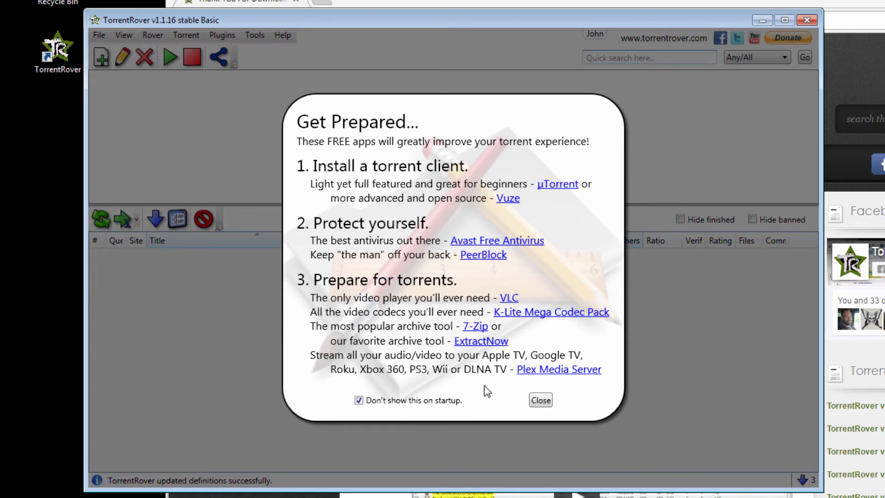
pyautogui.moveTo(497, 393)
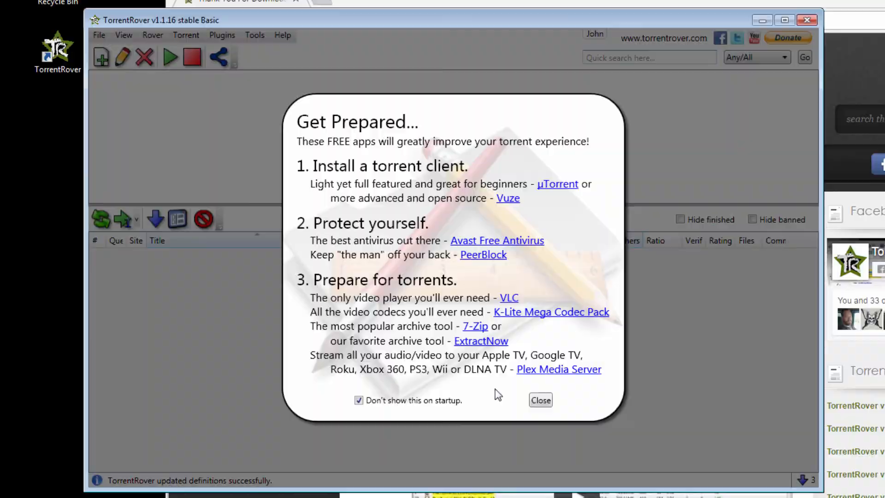